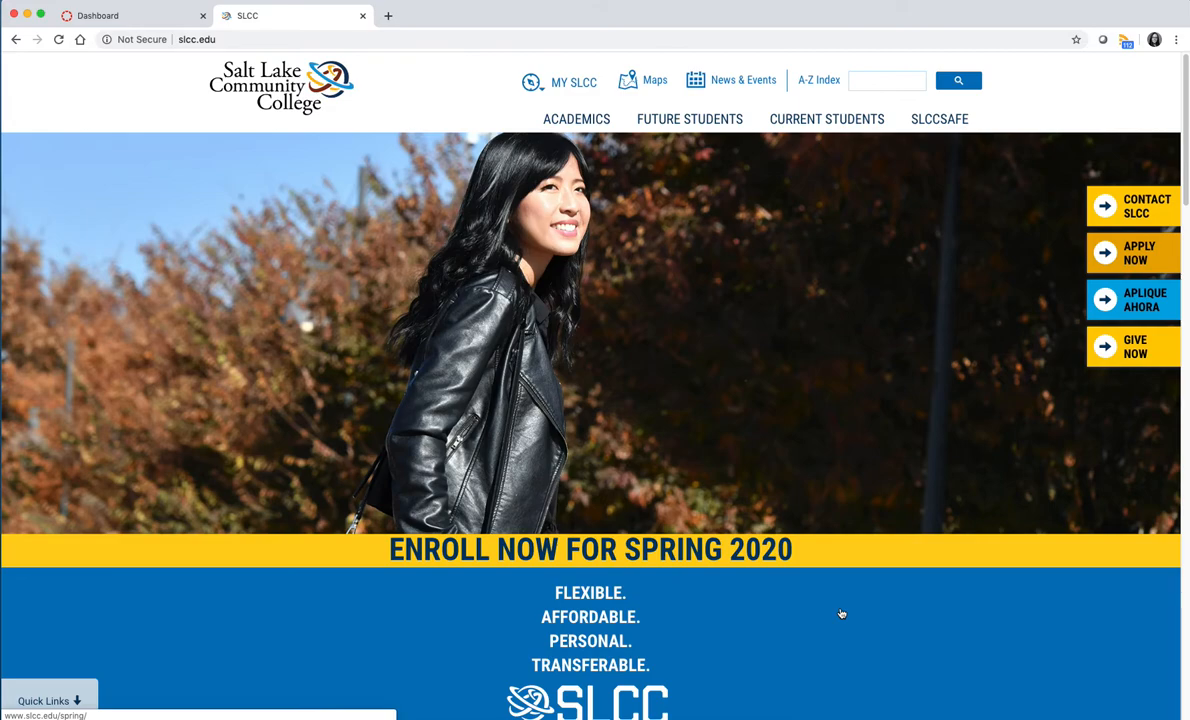
# - Choose Canvas from the MY SLCC menu to open the Canvas Dashboard in a new tab
pyautogui.click(573, 82)
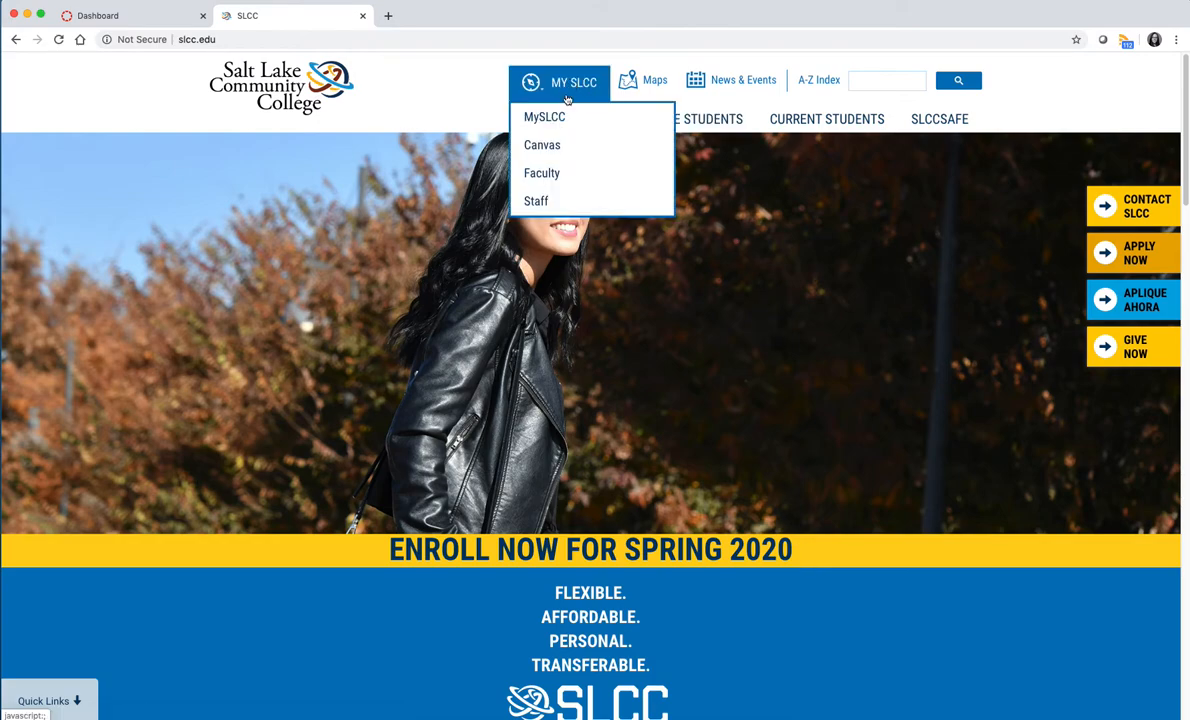
pyautogui.click(542, 145)
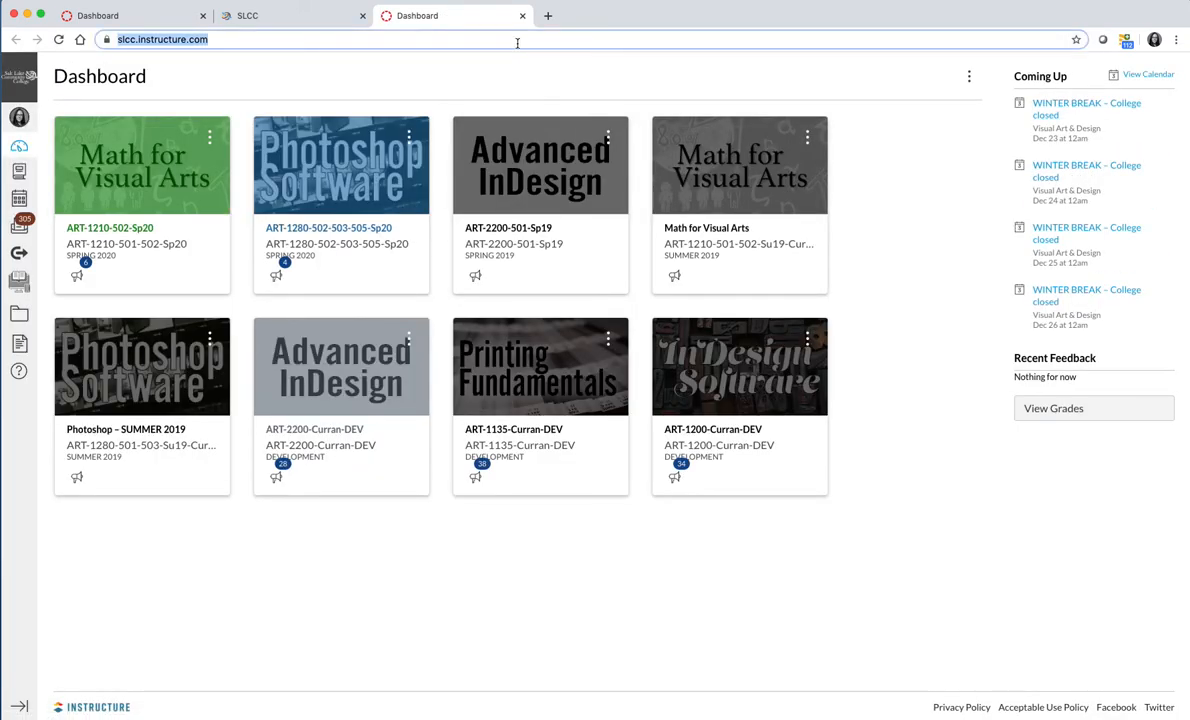
pyautogui.click(300, 39)
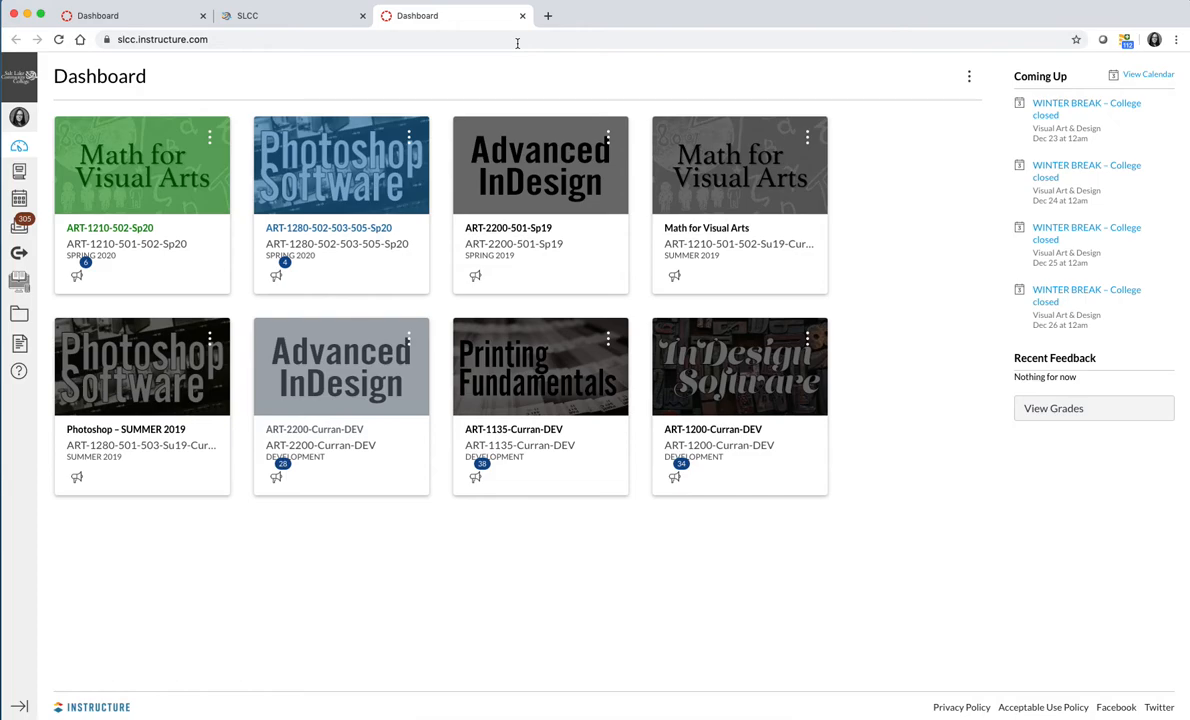
pyautogui.click(968, 76)
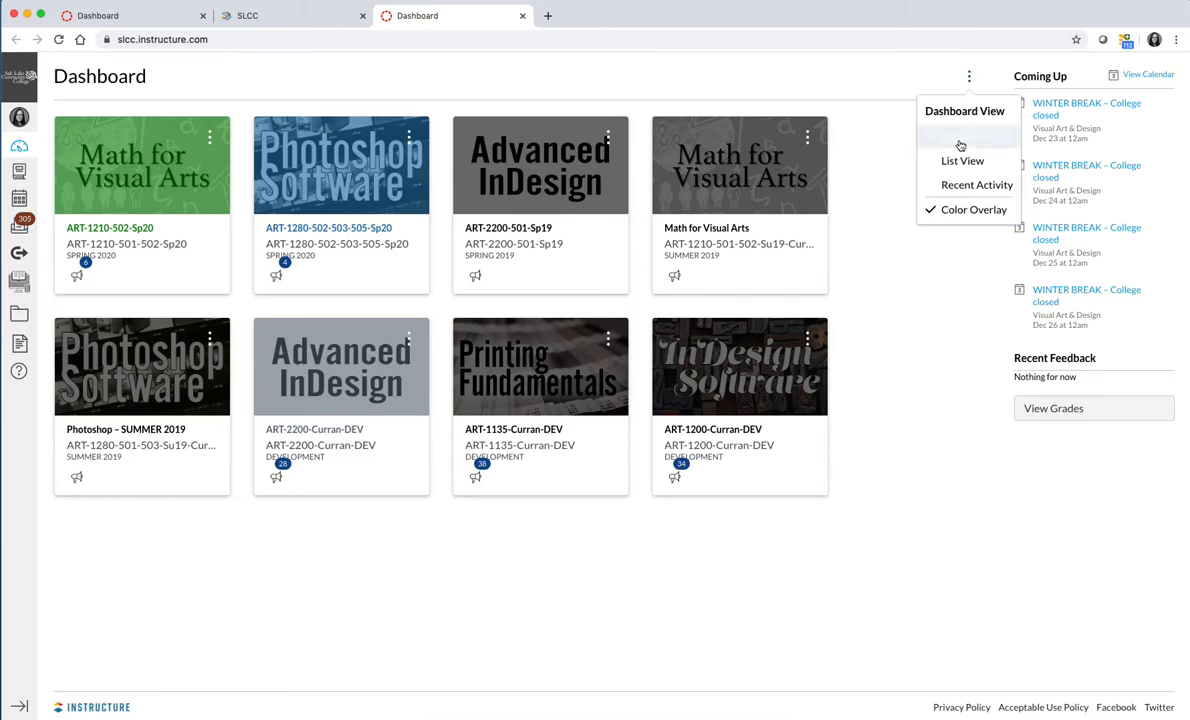
pyautogui.moveTo(965, 136)
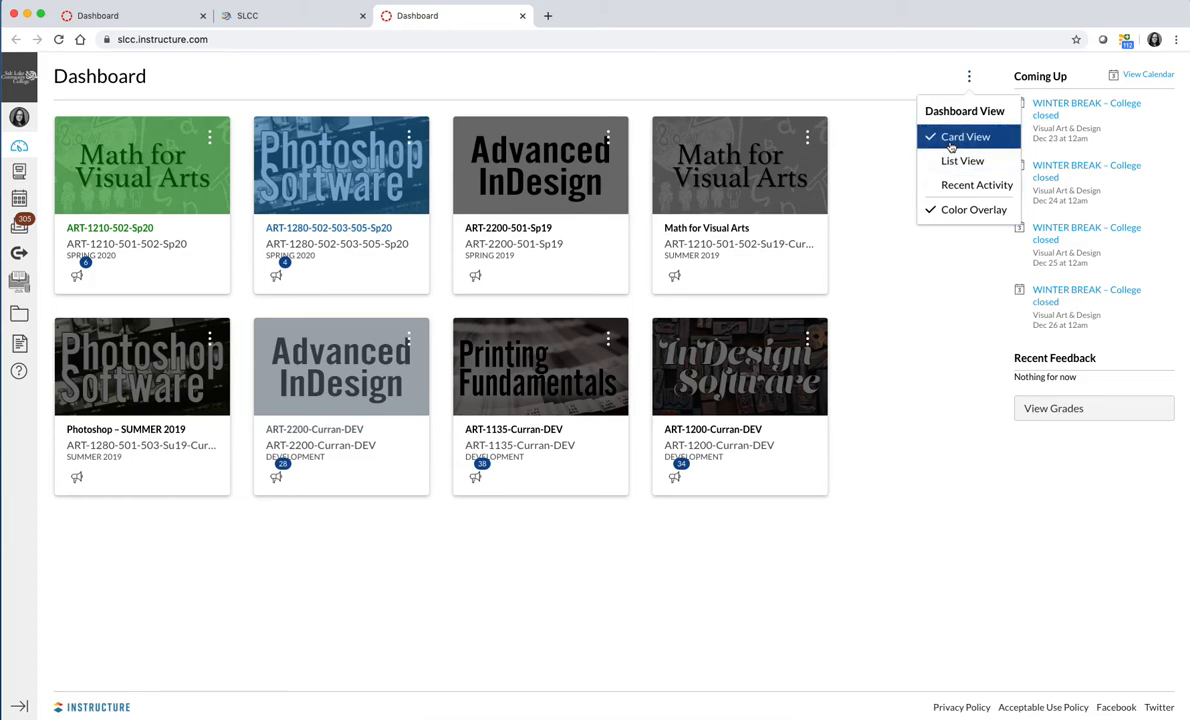
pyautogui.moveTo(976, 184)
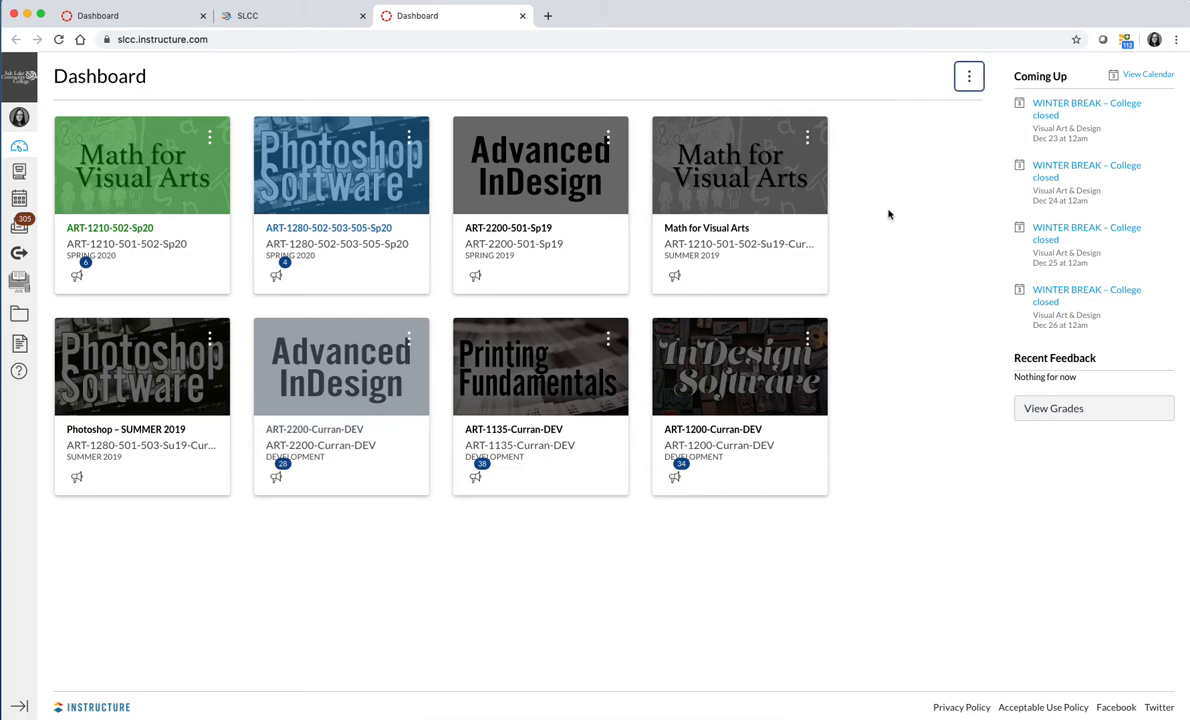
pyautogui.moveTo(556, 599)
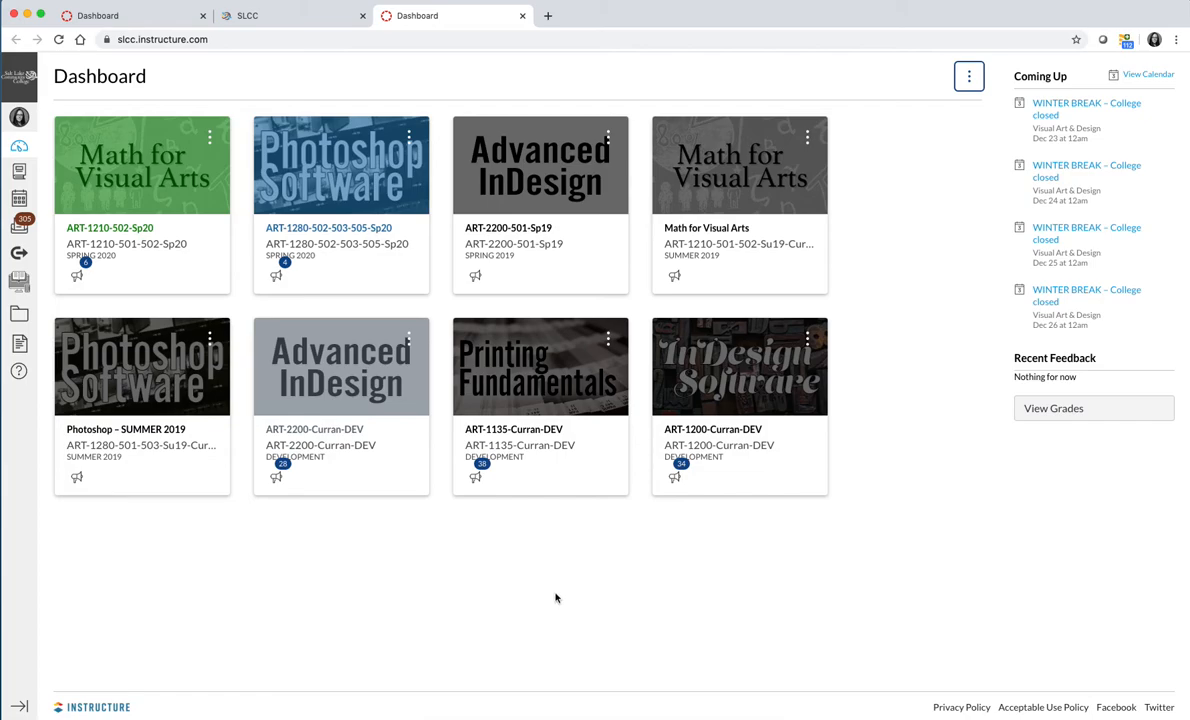
pyautogui.moveTo(434, 322)
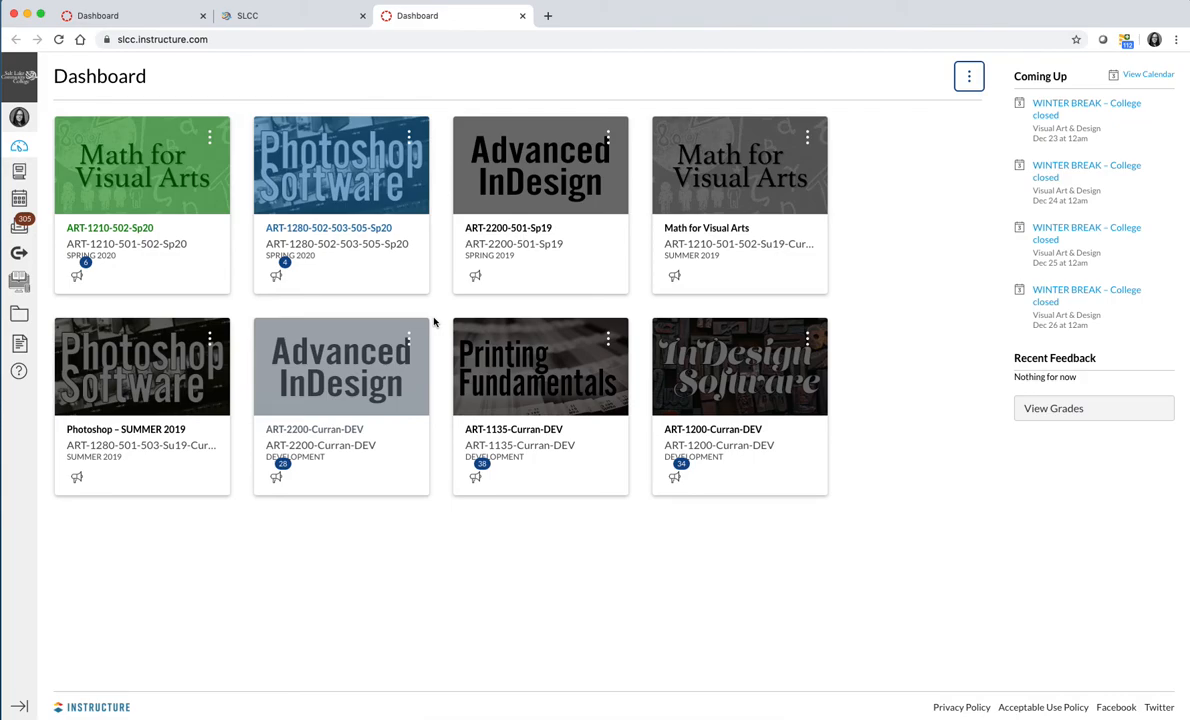
pyautogui.moveTo(416, 300)
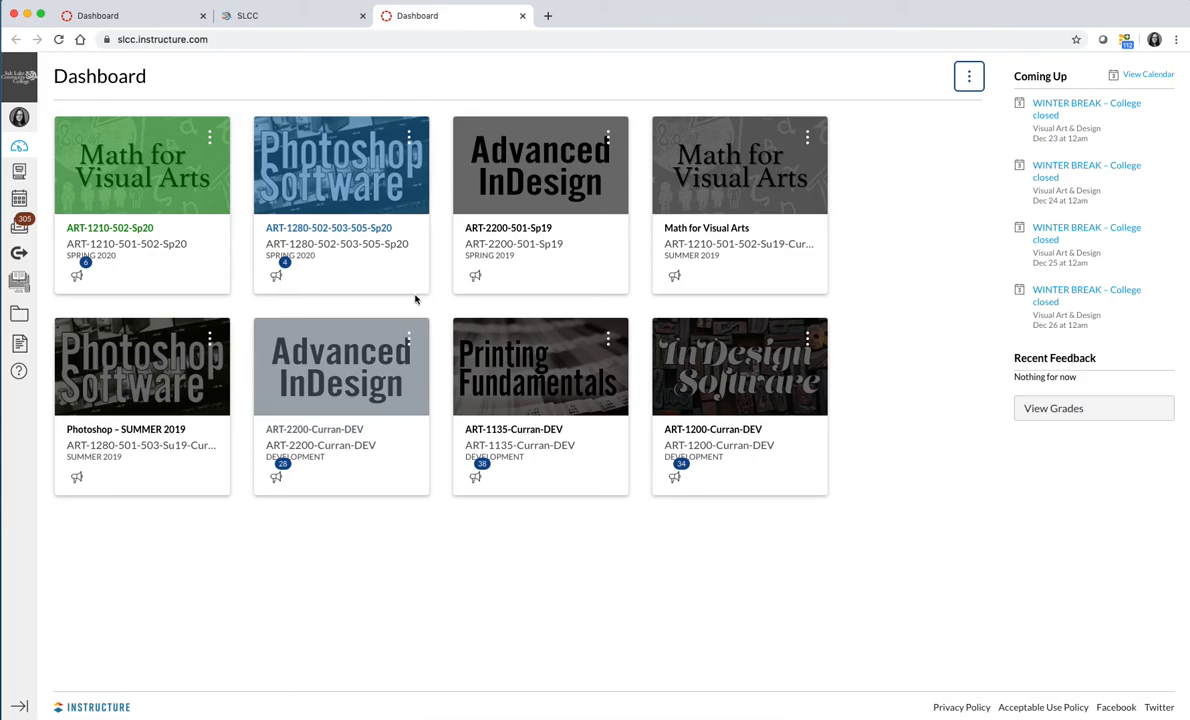